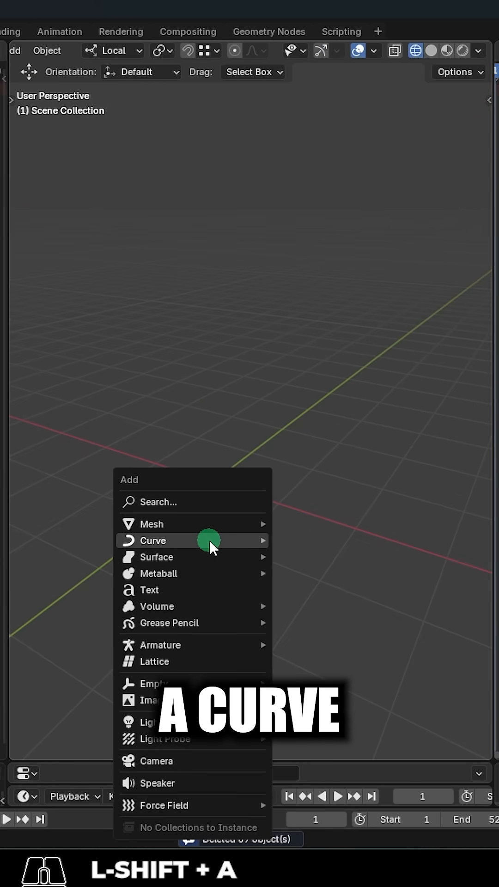
# Step: Add a Curve object to the scene as the path for the belt
pyautogui.click(155, 541)
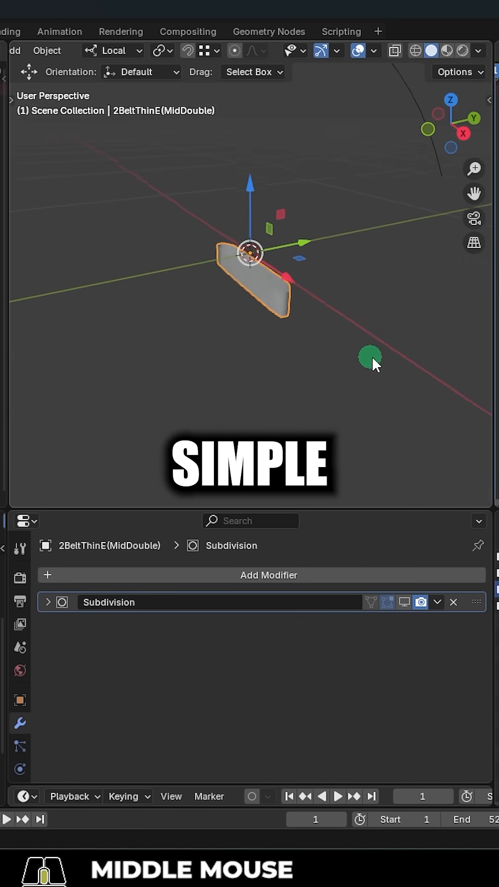
# Step: Give the belt piece a Curve modifier targeting the Bezier curve, ahead of Subdivision
pyautogui.click(268, 574)
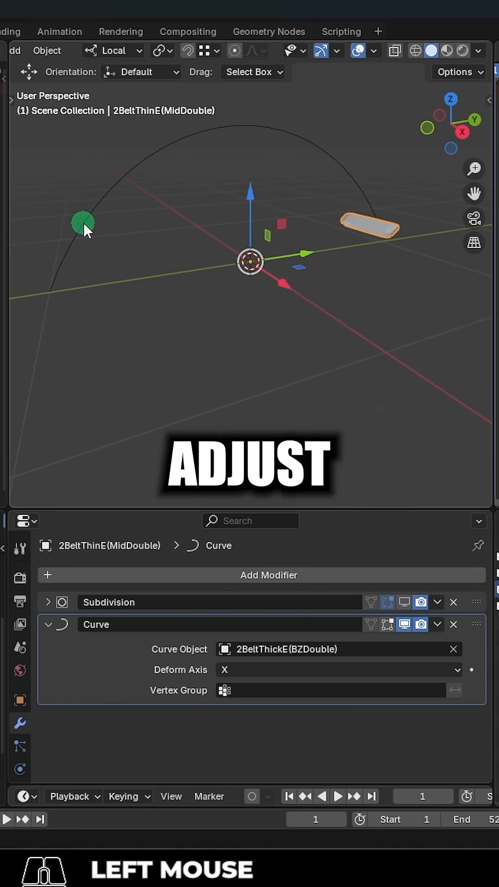
pyautogui.click(49, 625)
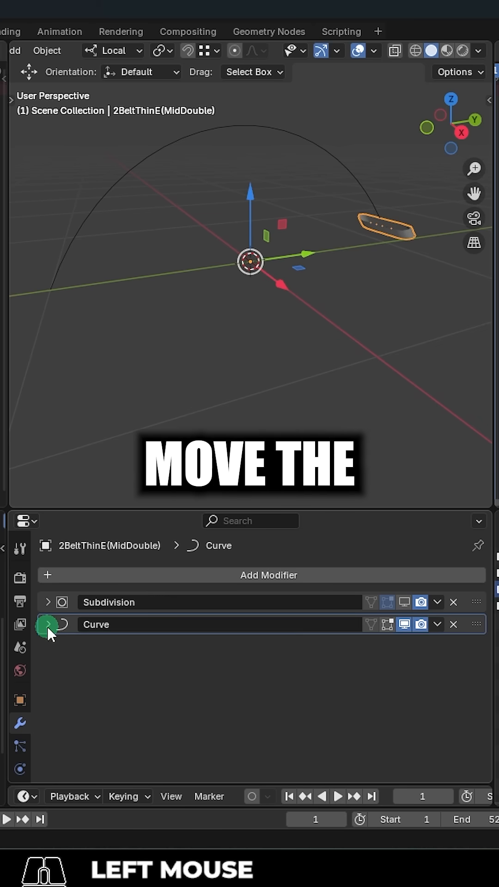
pyautogui.click(269, 575)
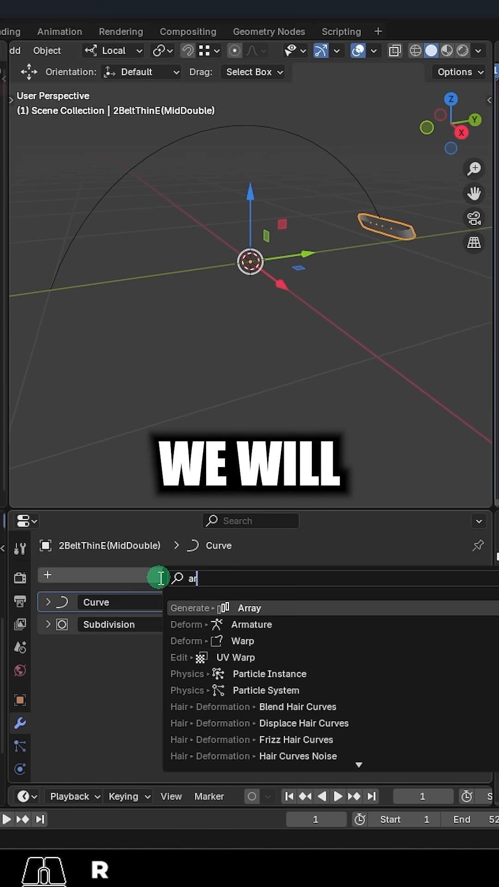
# Step: Add an Array modifier with Fit Curve on the curve and Relative Offset Z 0.960
pyautogui.click(248, 608)
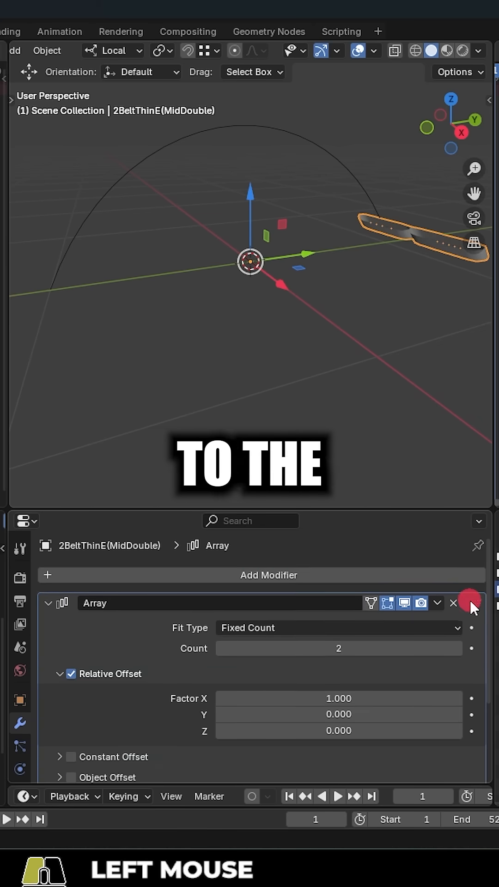
pyautogui.click(338, 627)
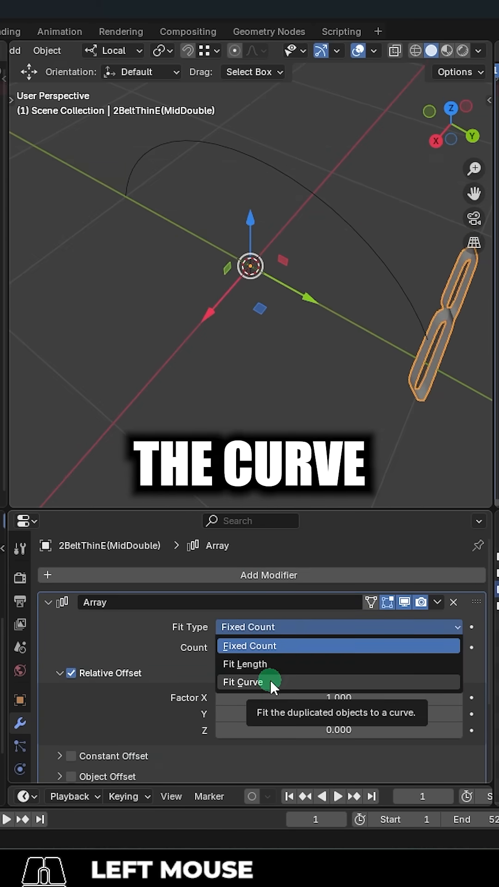
pyautogui.click(244, 682)
pyautogui.write('0')
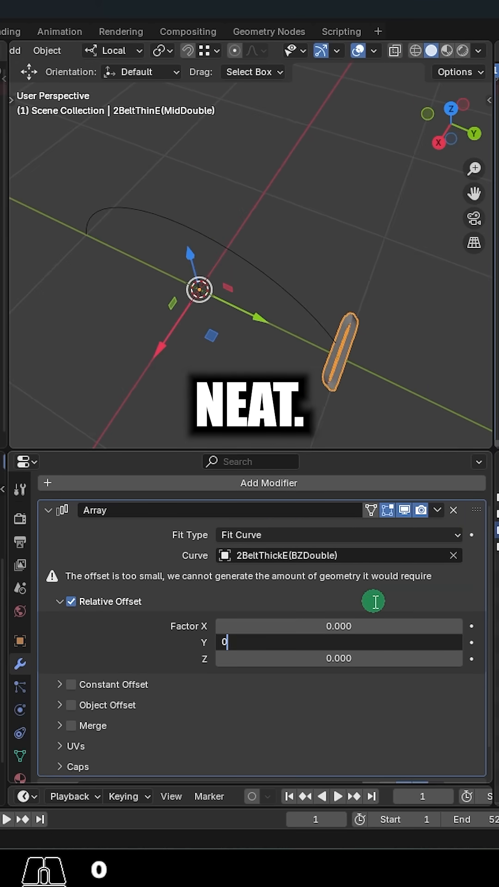
pyautogui.write('.960')
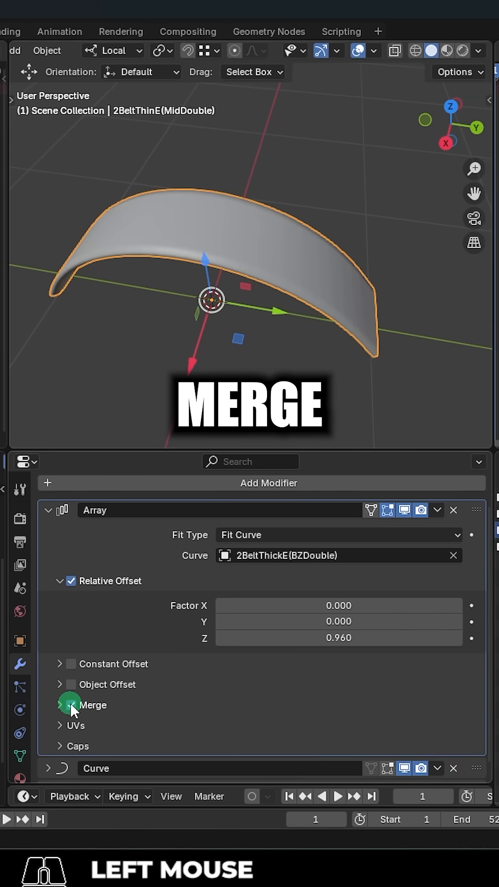
pyautogui.click(69, 705)
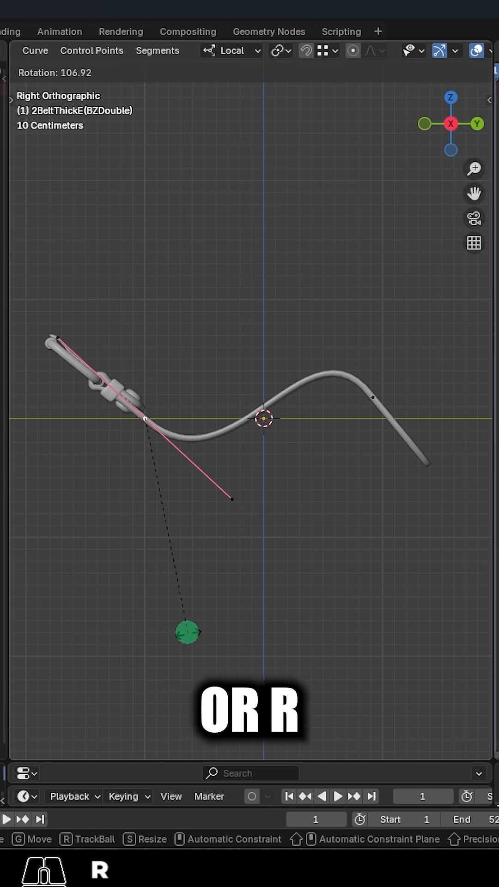
# Step: Adjust a curve control point in Edit Mode to bend the belt into an S-shape
pyautogui.press('alt+s')
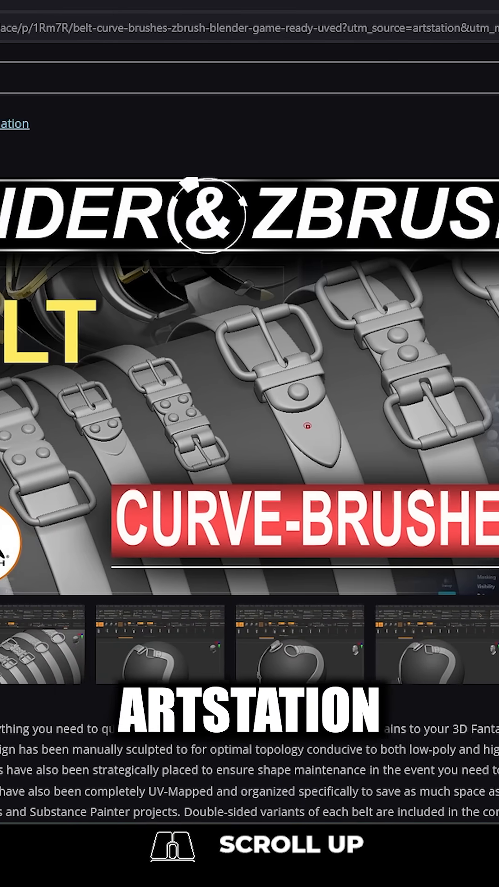
# Step: Scroll up the ArtStation belt curve-brush listing to its gallery and description
pyautogui.scroll(3)
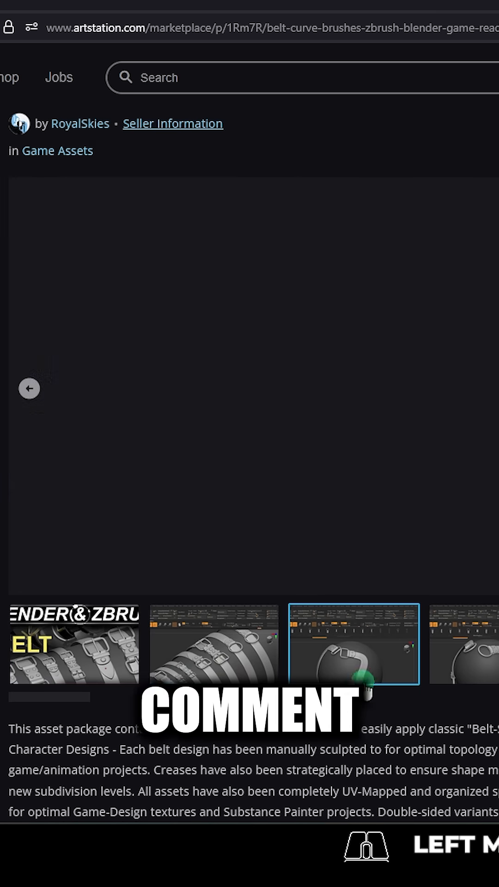